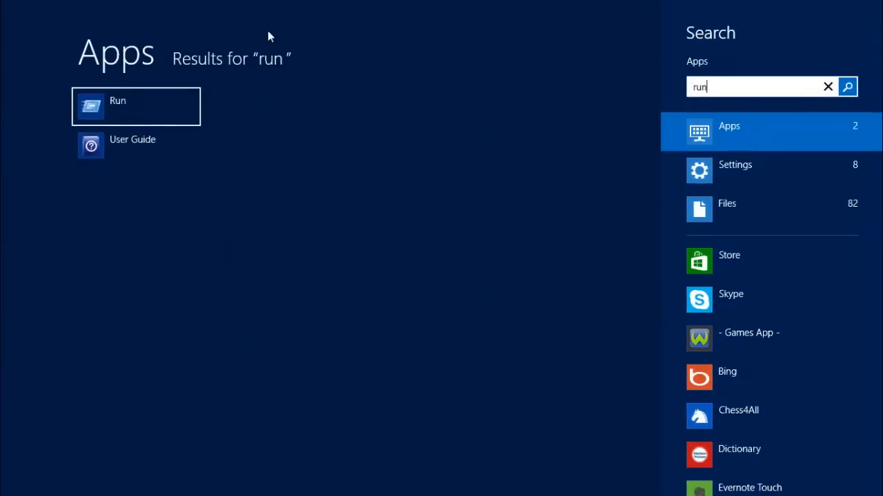
Step: Launch the Run app from the Start search and enter cmd in its Open box
left_click(135, 105)
type("cm")
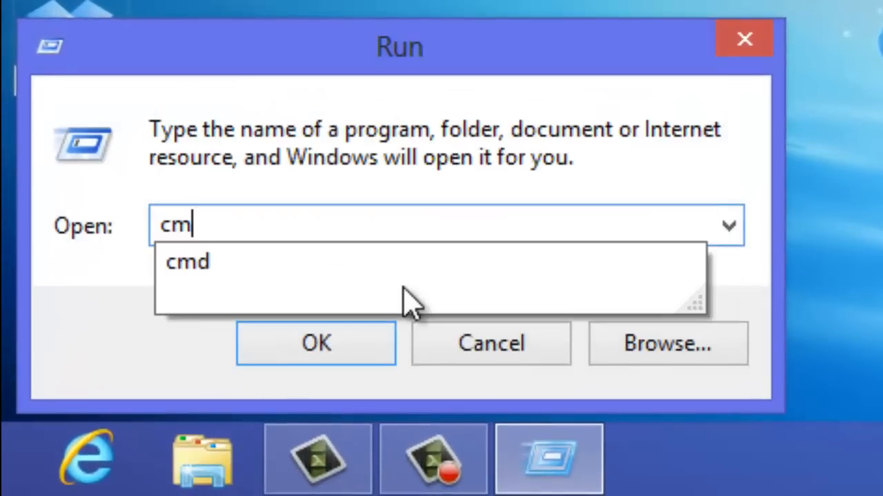
left_click(314, 342)
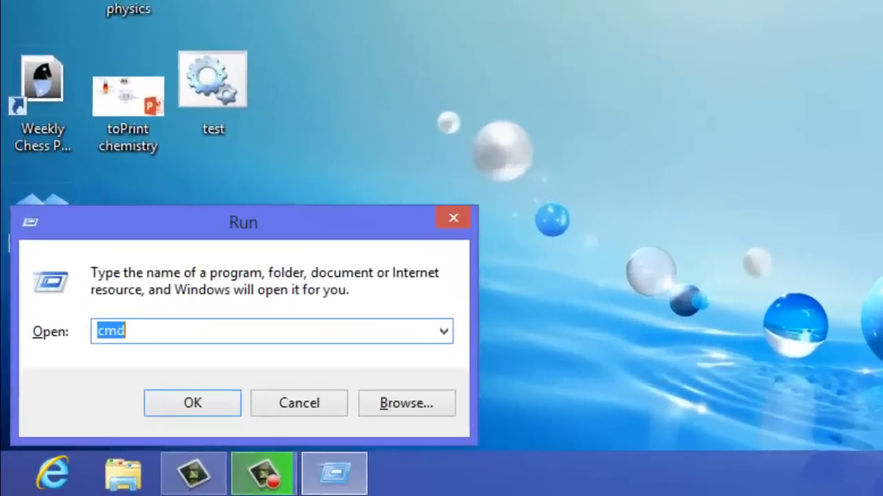
Step: Run taskmgr from the Run dialog to bring up Task Manager's process list
type("taskm")
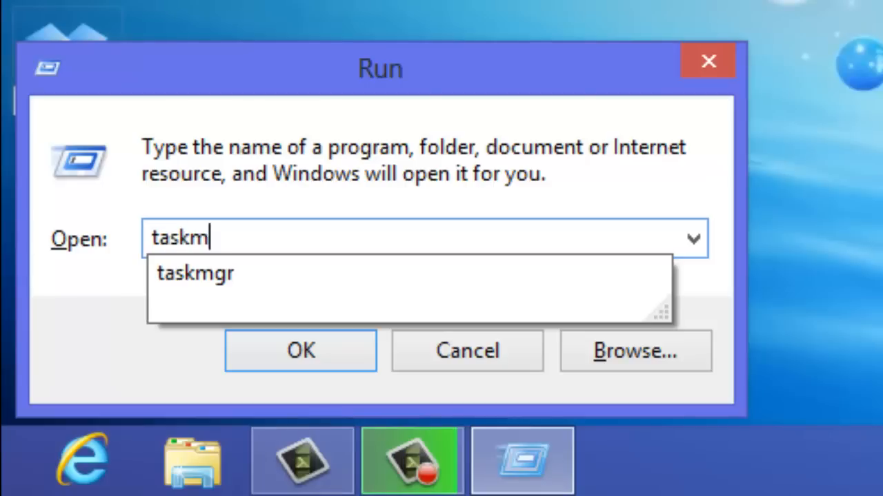
left_click(301, 350)
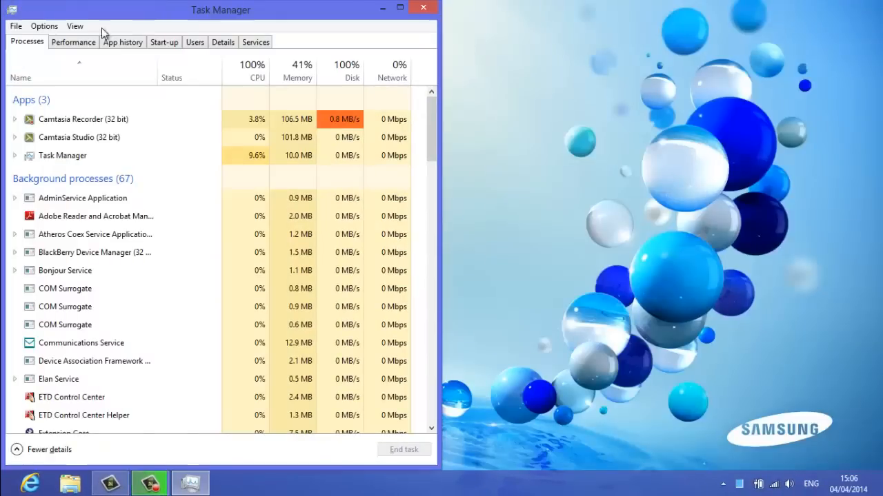
left_click(401, 8)
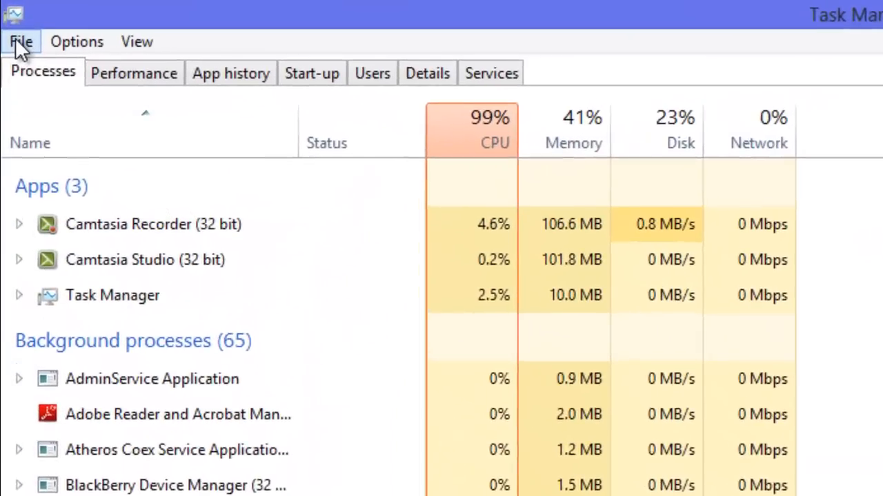
Step: Start cmd as a new task from Task Manager's File > Run new task dialog
left_click(22, 42)
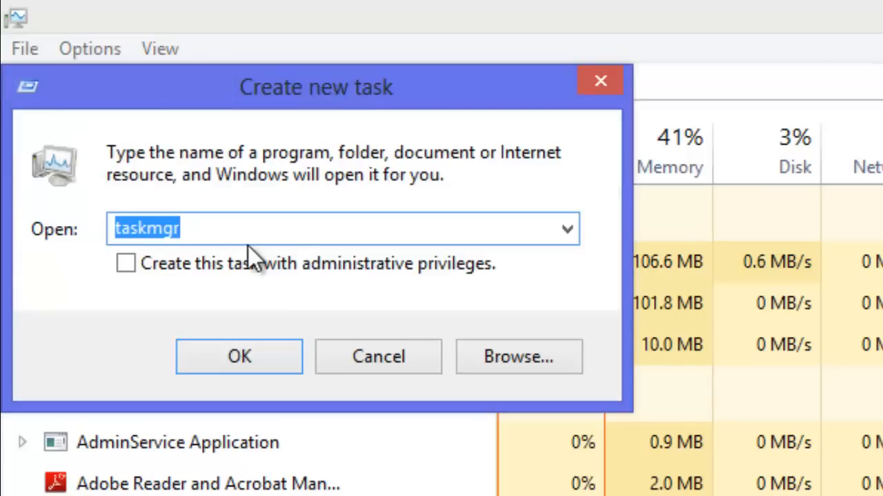
type("=cmd")
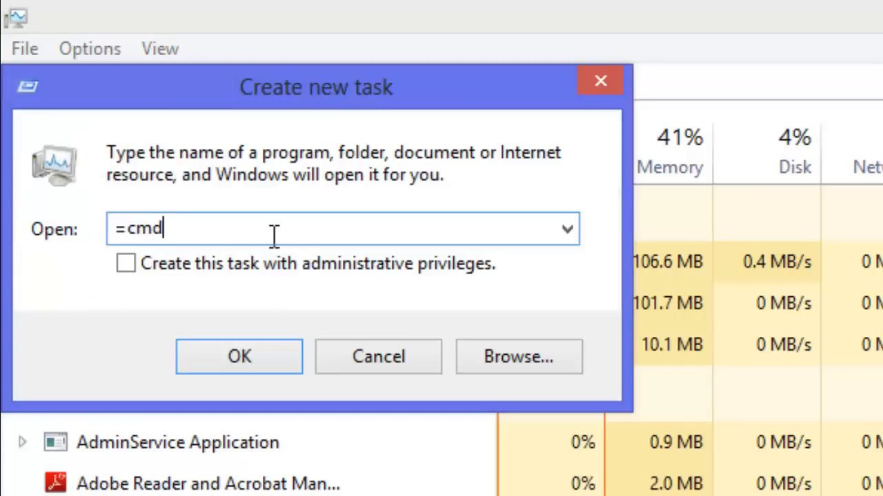
key("Backspace")
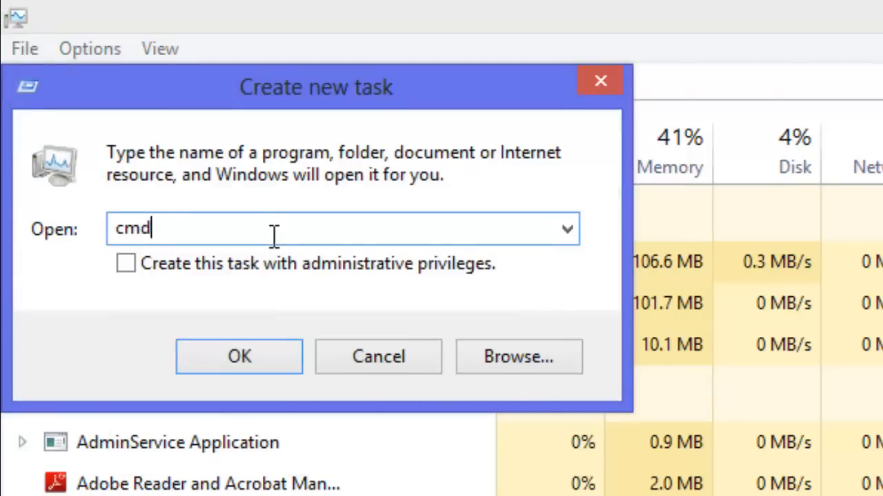
left_click(239, 356)
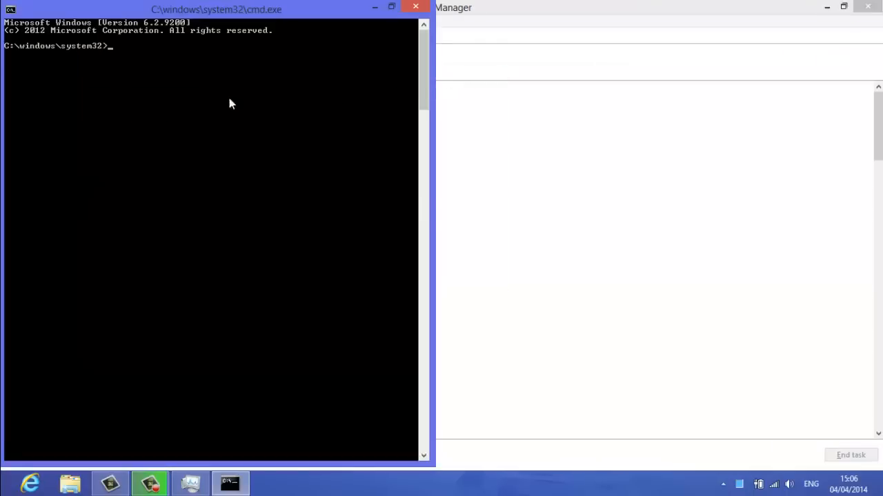
mouse_move(117, 115)
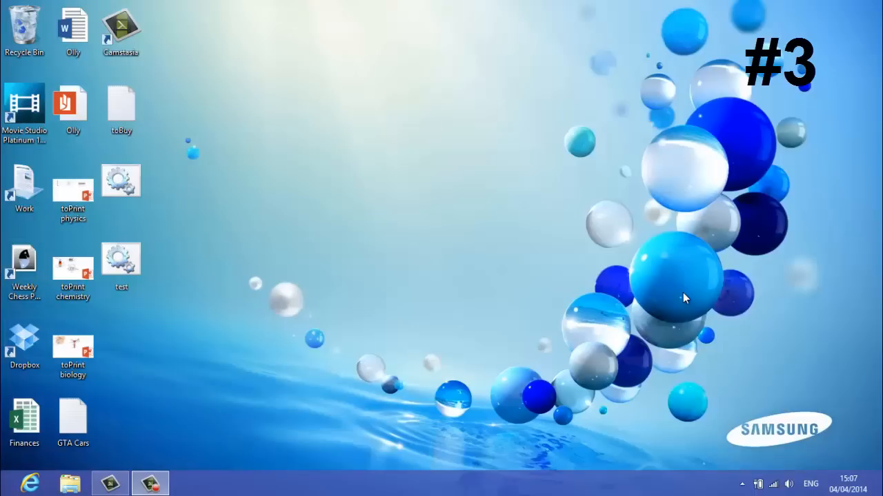
Step: Launch a standard Command Prompt from the Win+X power user menu
key("Win+X")
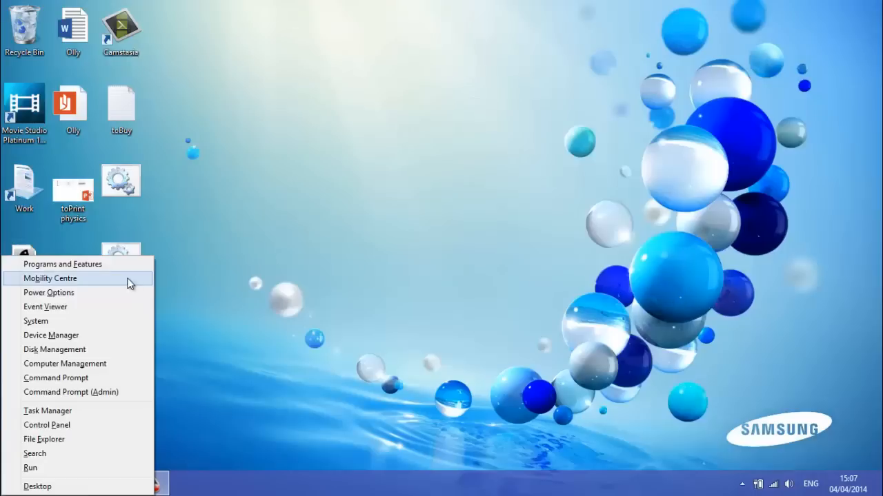
mouse_move(55, 377)
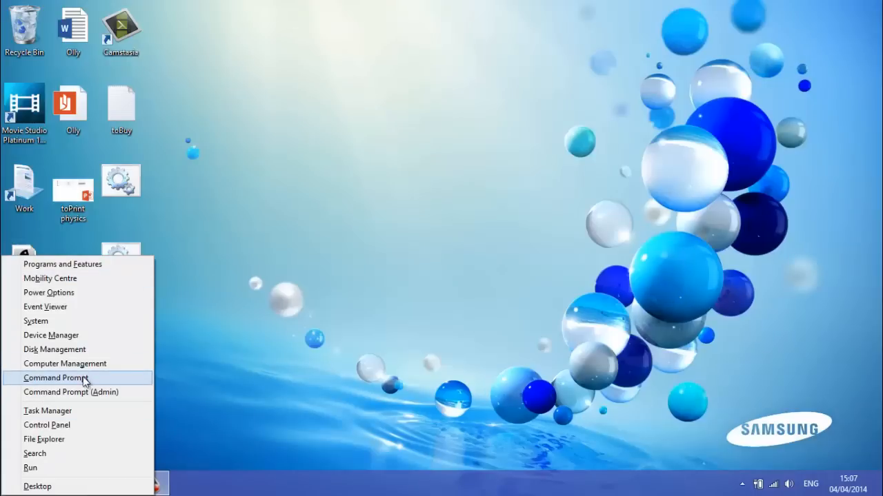
mouse_move(96, 386)
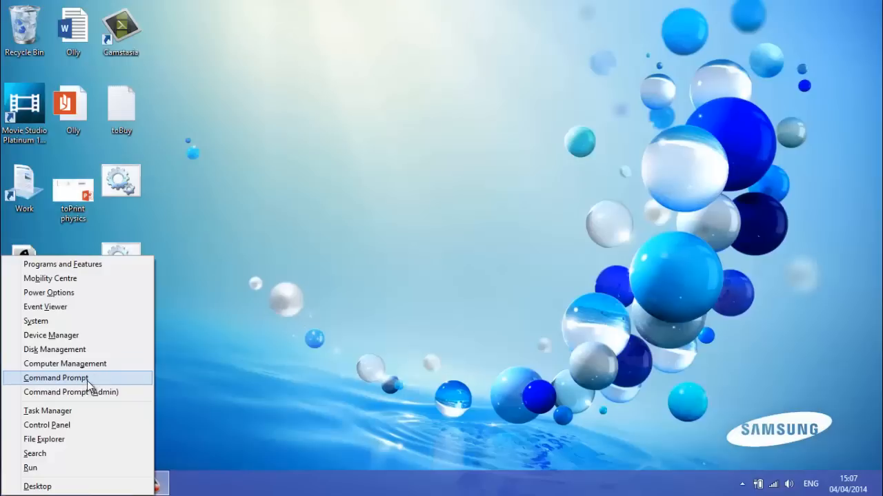
left_click(55, 378)
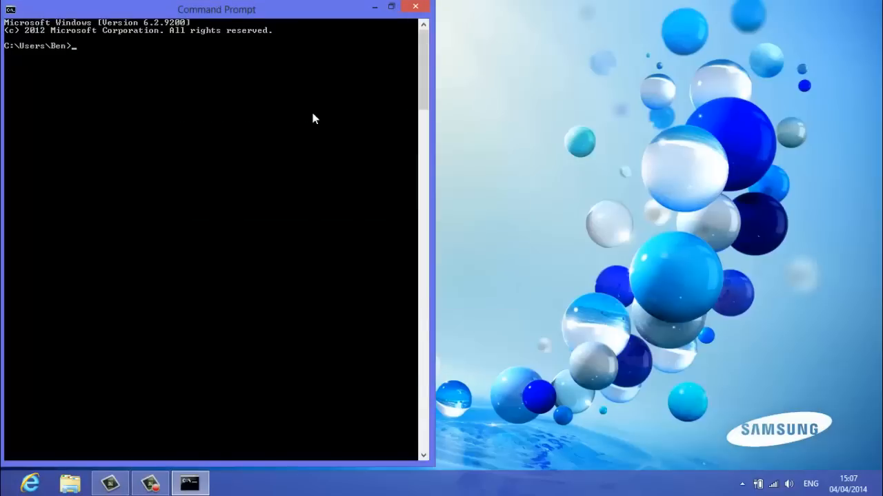
mouse_move(312, 55)
type("notpe")
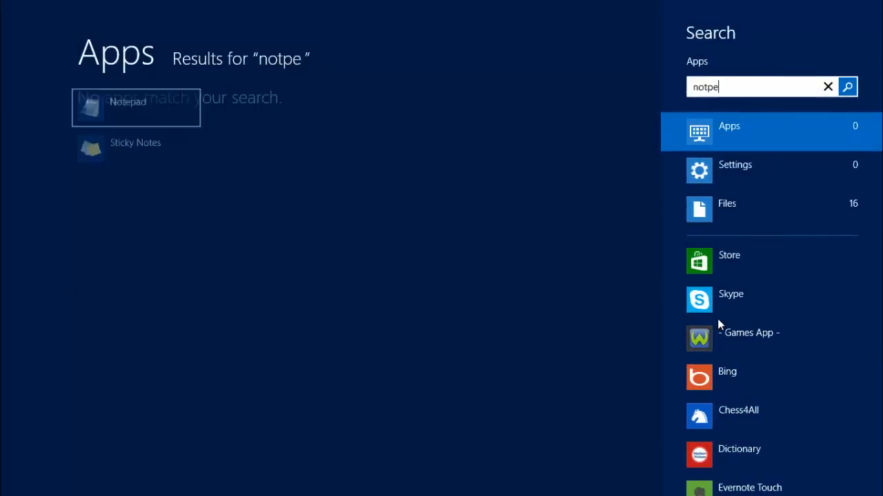
Step: Launch Notepad from search and save the note to the desktop as test1.bat
type("ad")
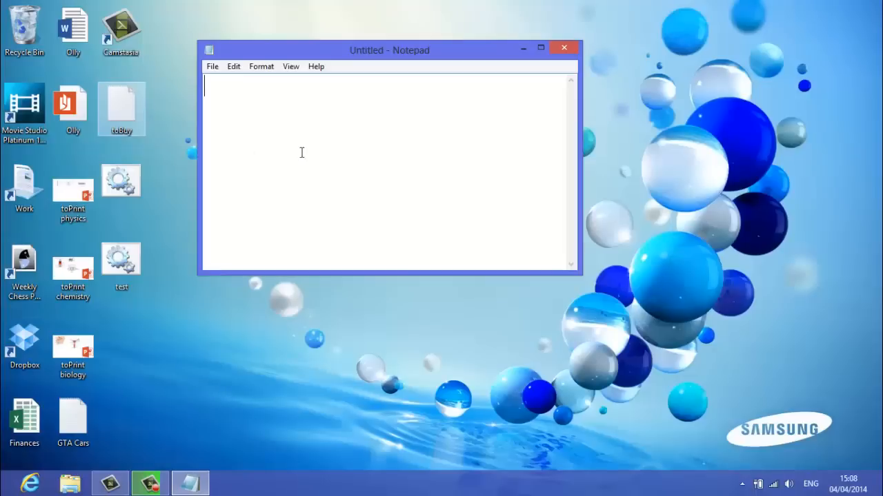
left_click(540, 47)
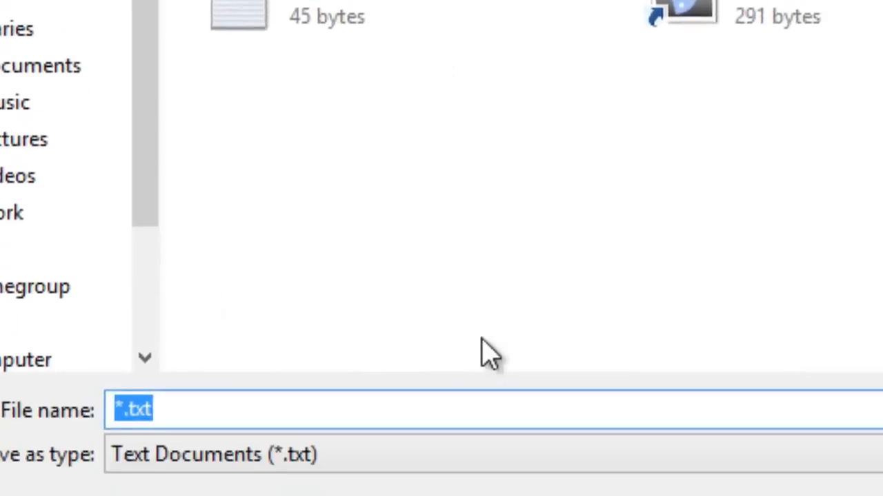
type("test1")
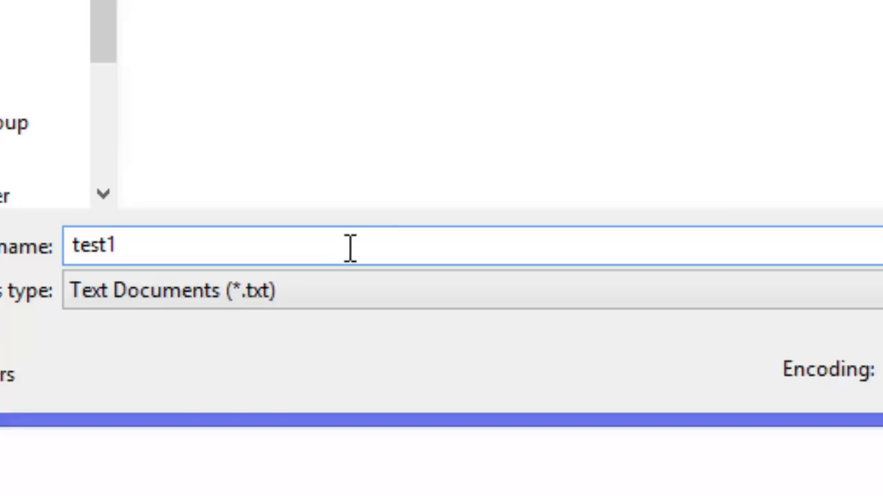
type(".bat")
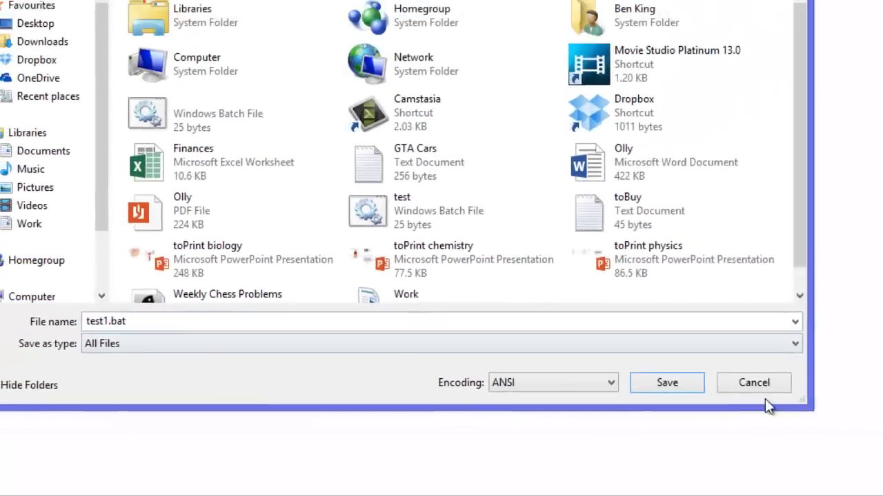
left_click(666, 384)
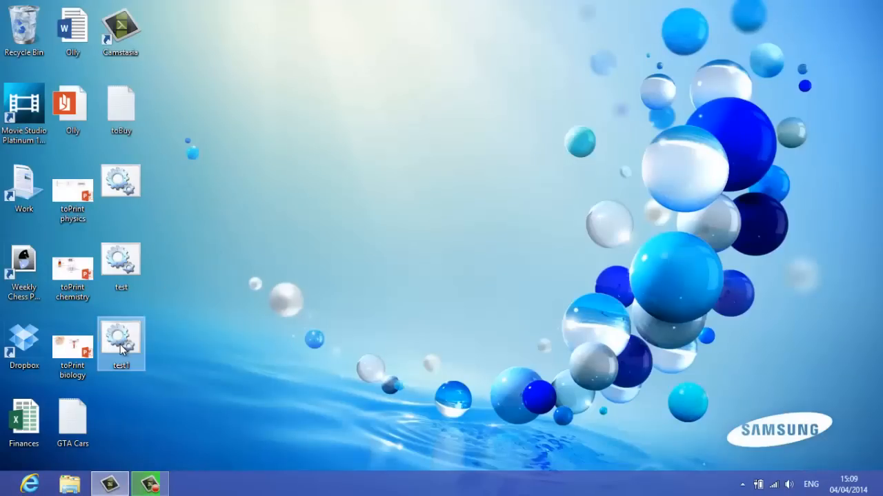
double_click(121, 338)
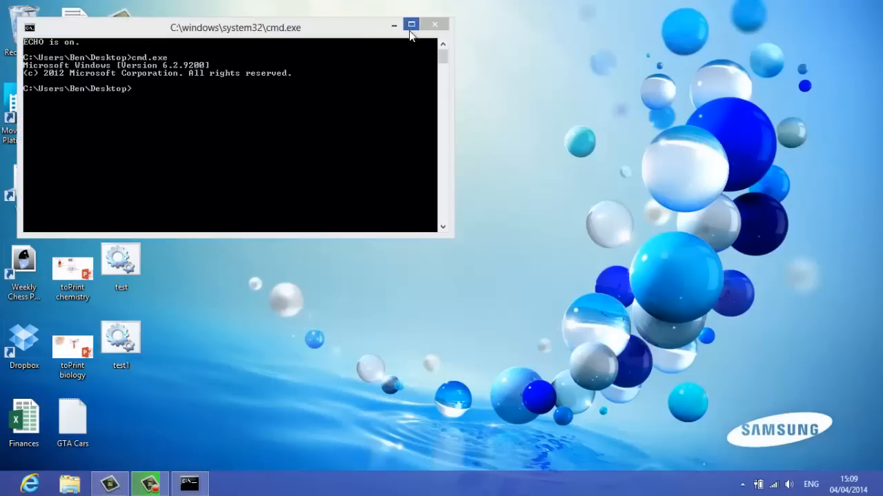
left_click(411, 23)
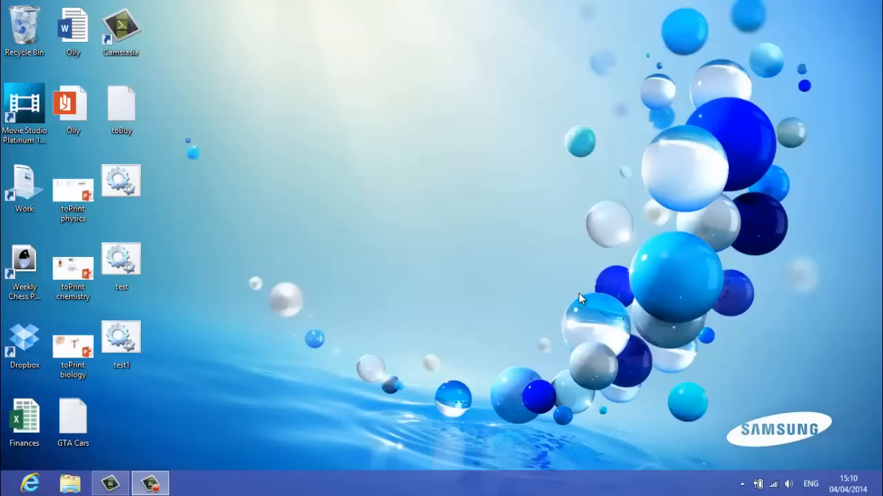
type("cmd")
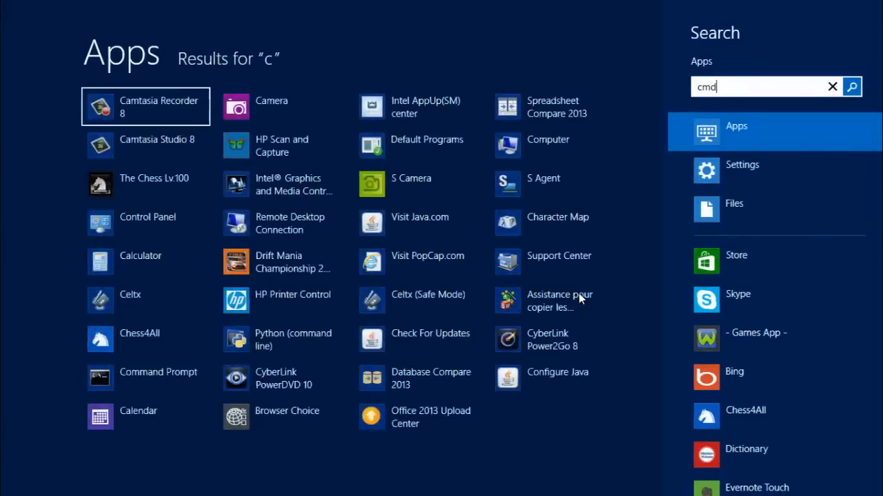
type("md")
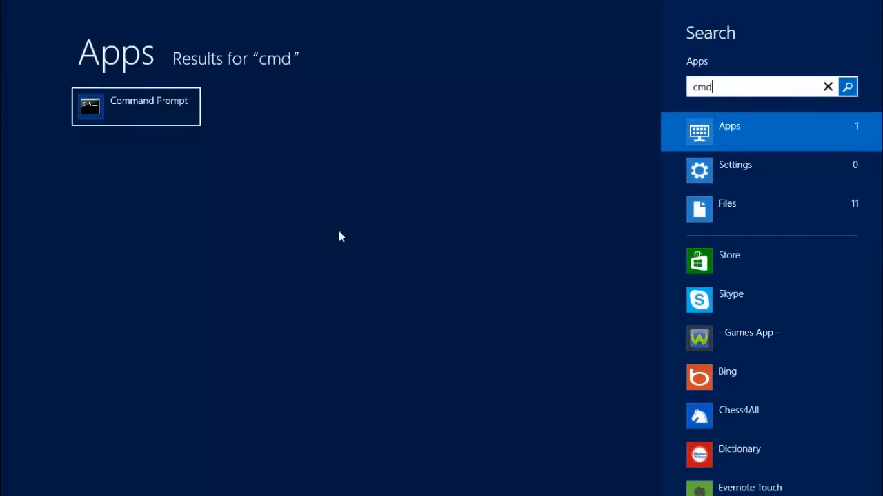
right_click(135, 107)
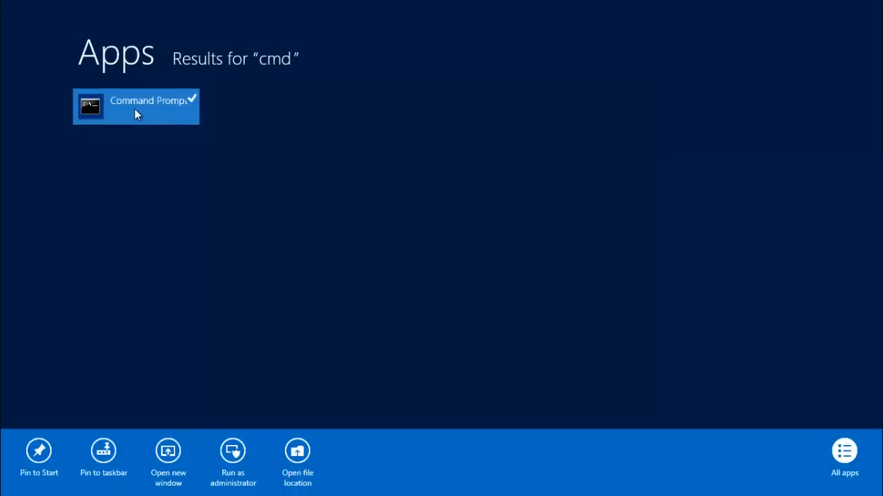
left_click(232, 457)
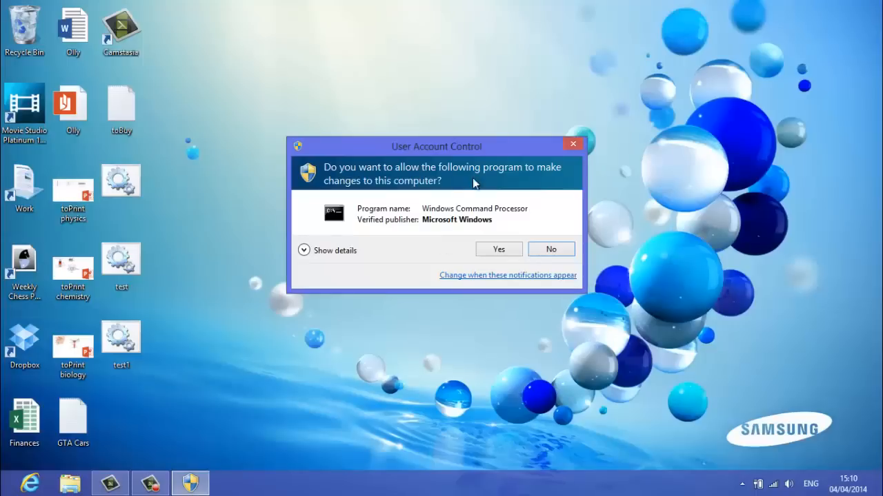
left_click(498, 248)
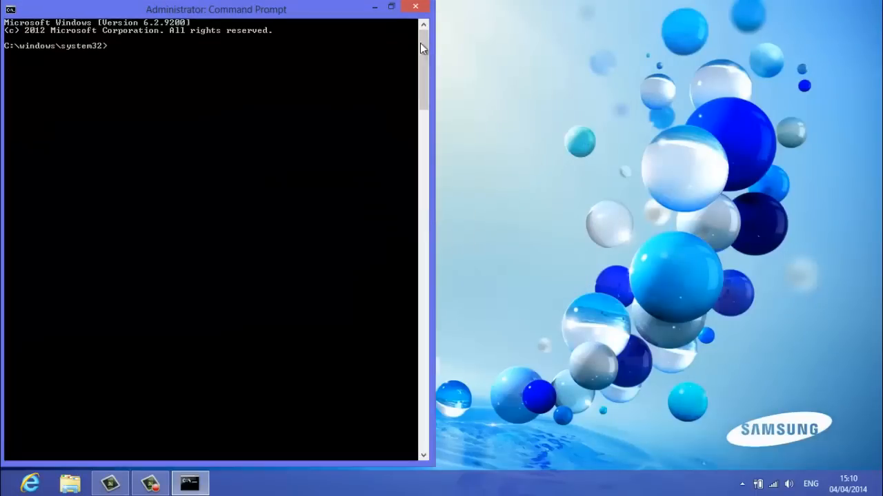
mouse_move(276, 144)
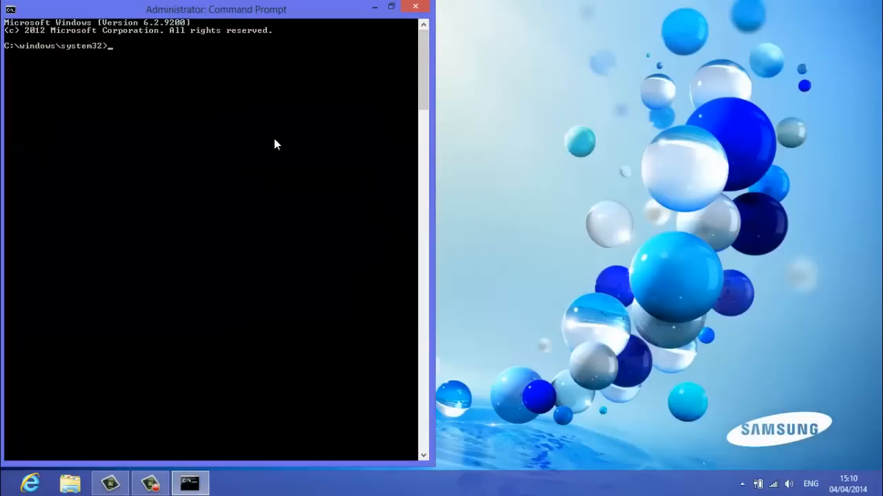
mouse_move(636, 36)
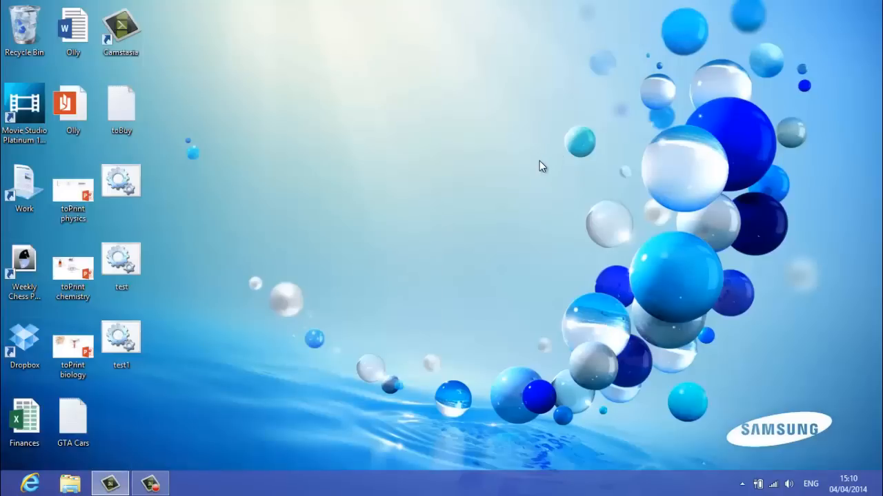
key("Win+x")
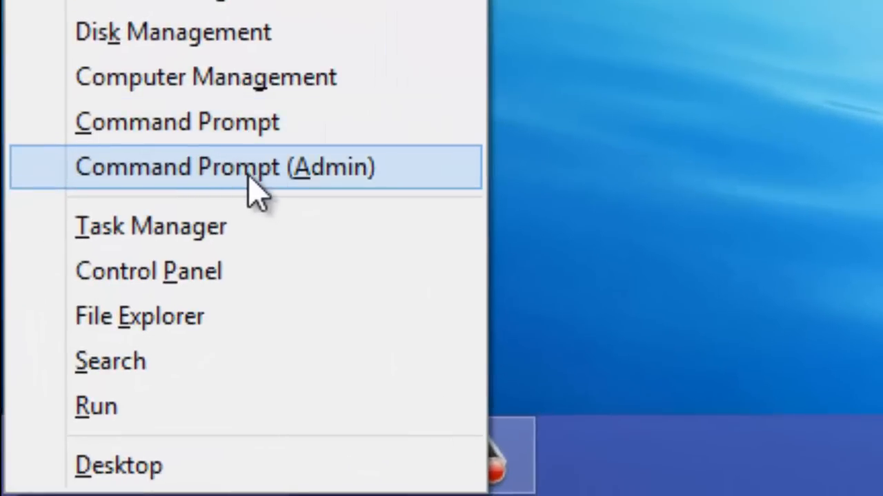
left_click(226, 167)
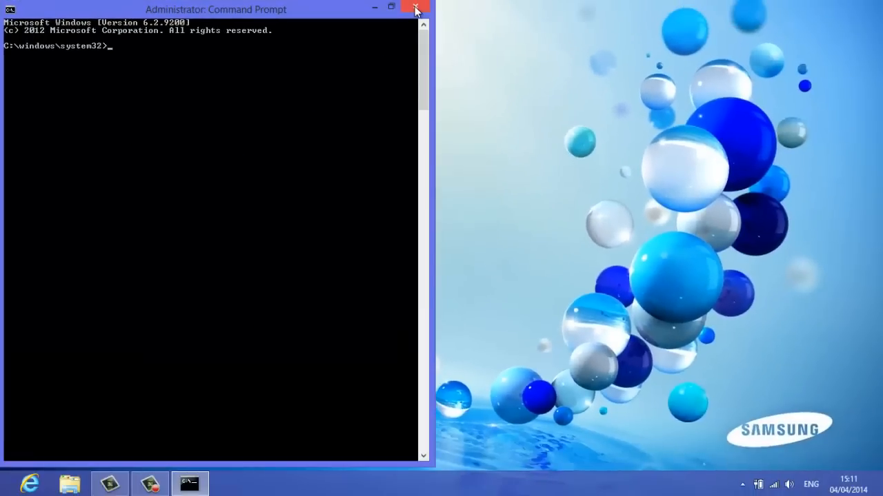
left_click(413, 7)
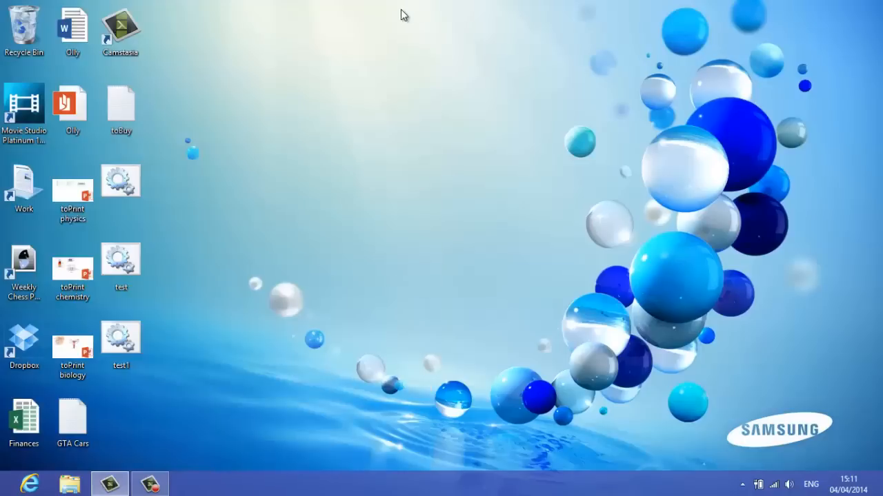
mouse_move(221, 229)
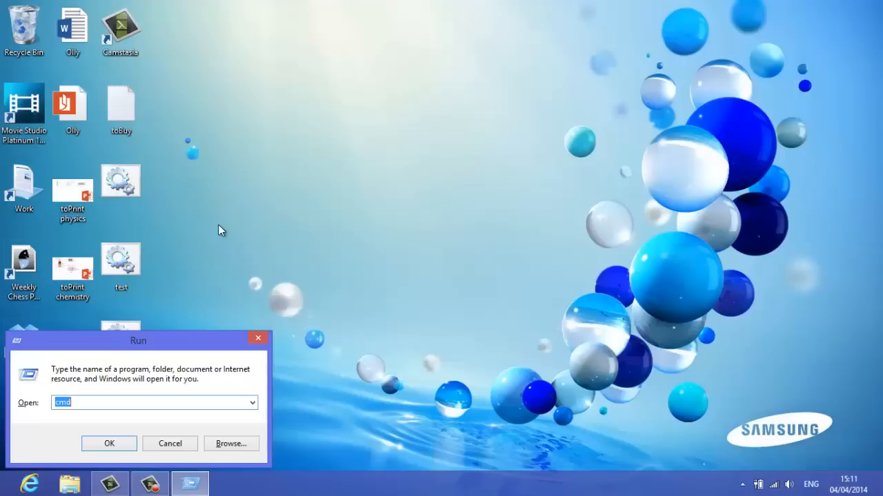
Step: Run taskmgr from the Run dialog to bring Task Manager back up
type("tas")
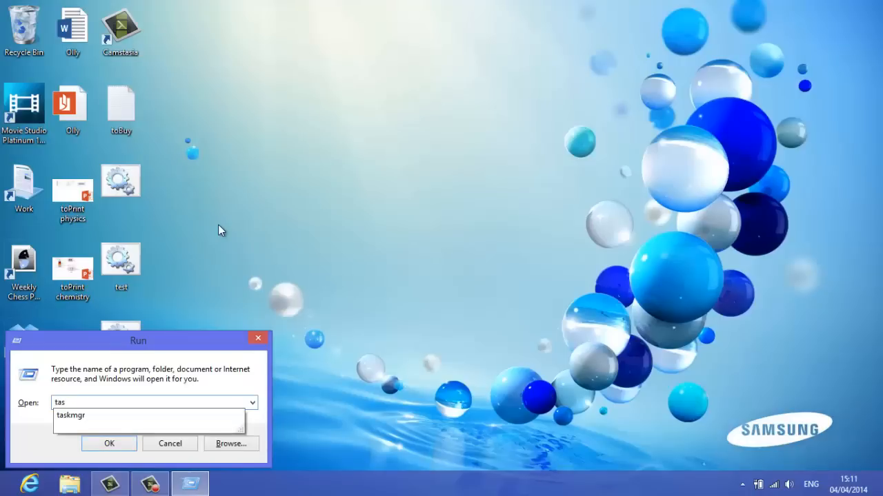
left_click(109, 444)
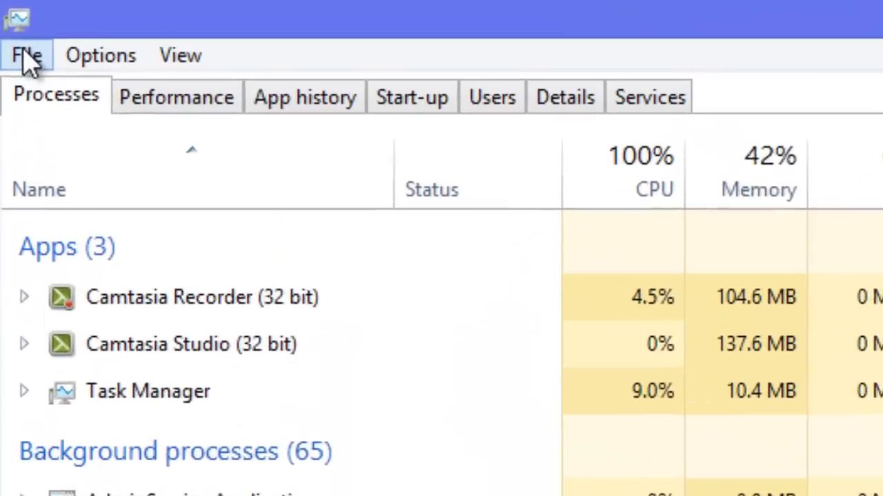
Step: Run cmd as a new task with 'Create this task with administrative privileges' ticked
left_click(27, 55)
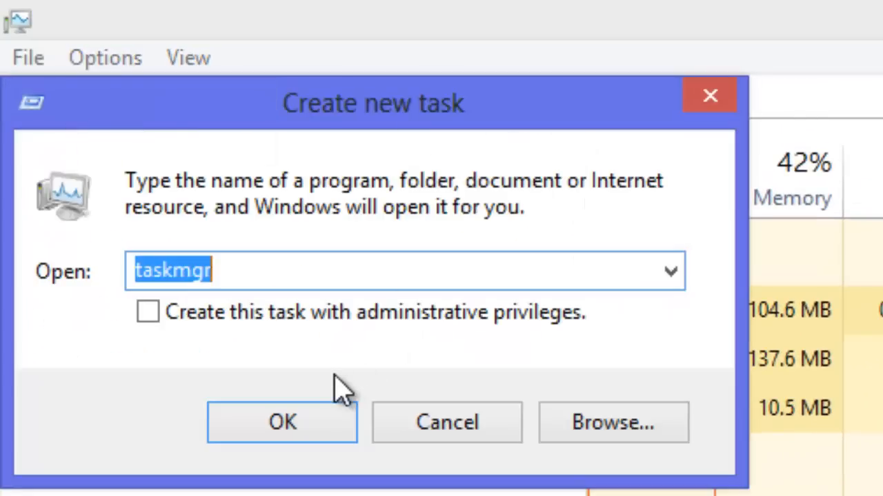
type("dm")
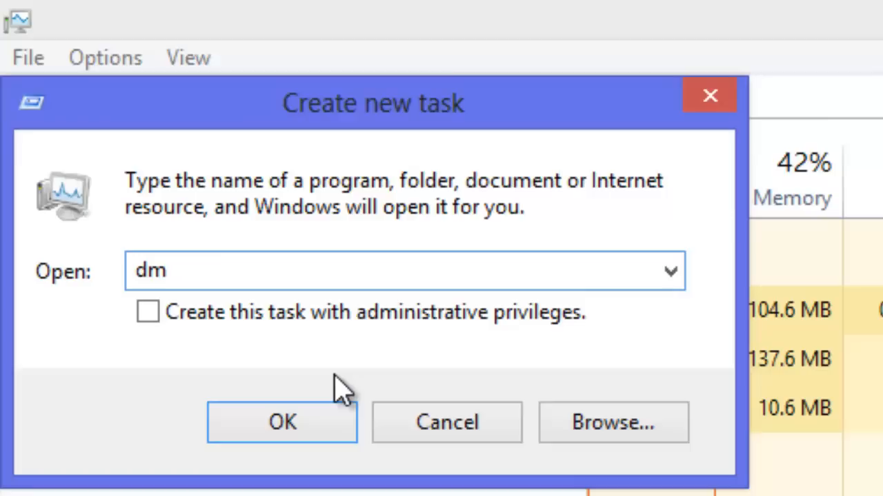
type("cmd")
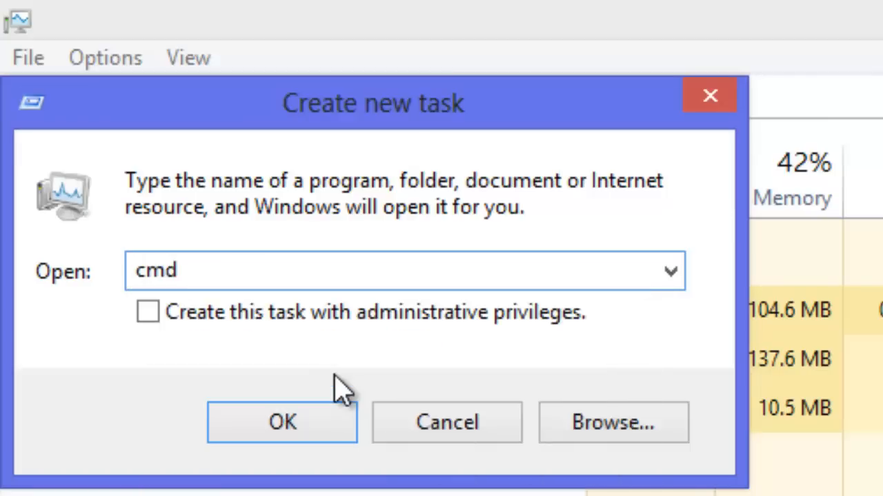
left_click(148, 312)
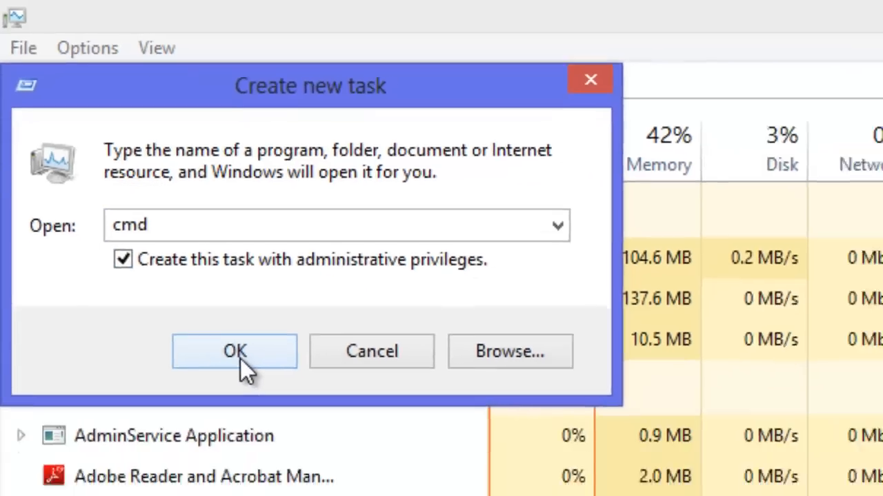
left_click(235, 352)
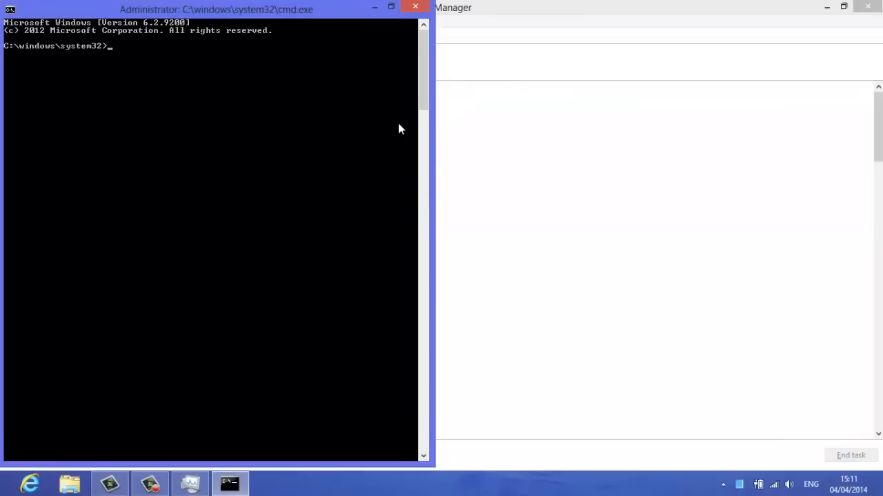
mouse_move(165, 181)
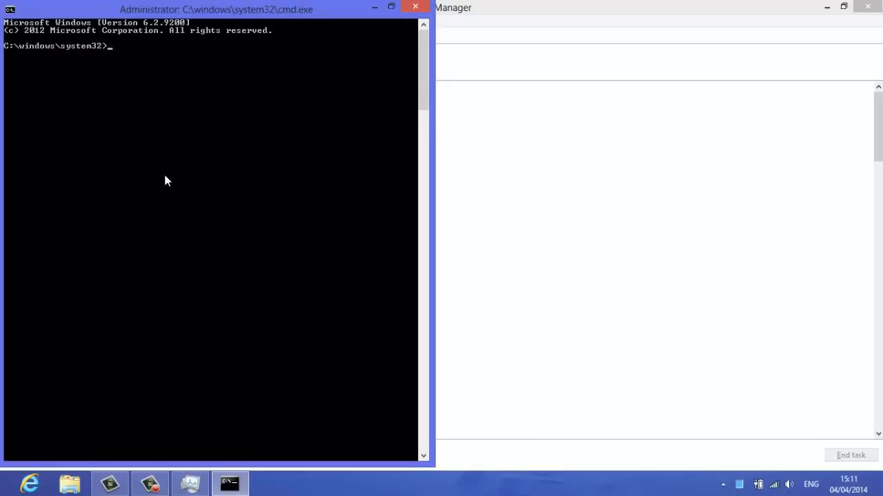